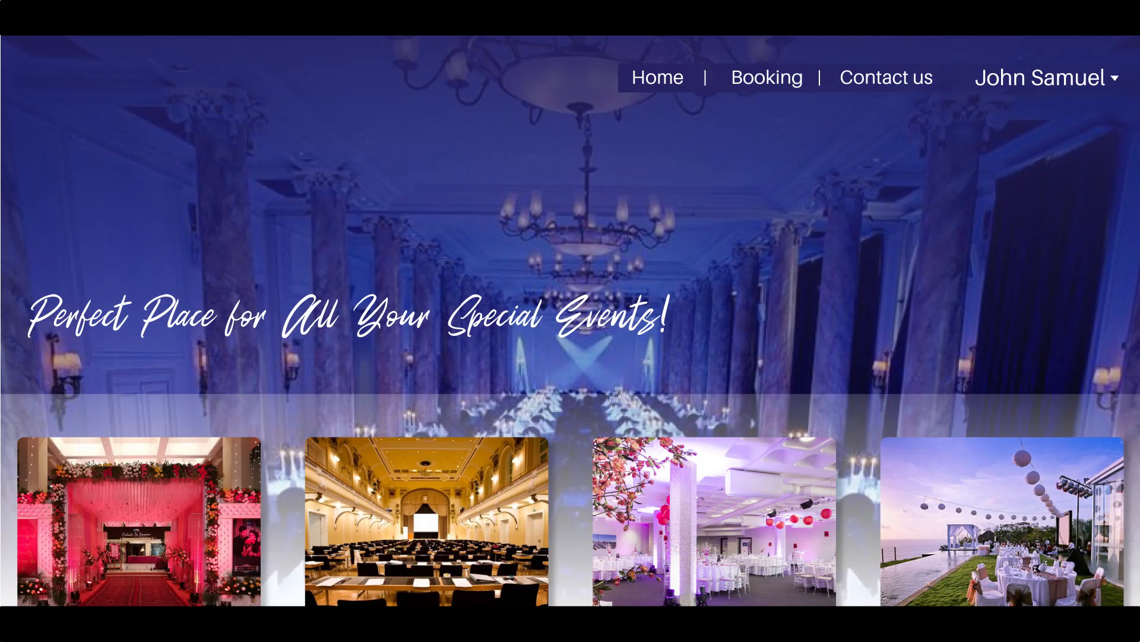
# Search venue availability in the United States, 10/03/2020–11/03/2020, with projector, parking and food.
pyautogui.click(766, 77)
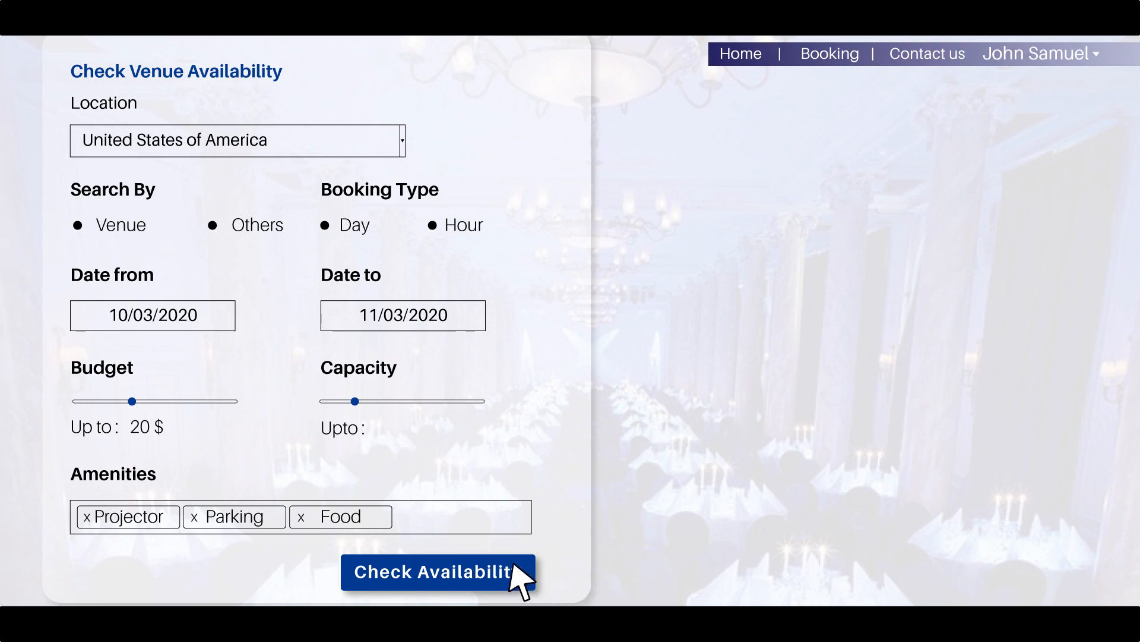
pyautogui.click(437, 571)
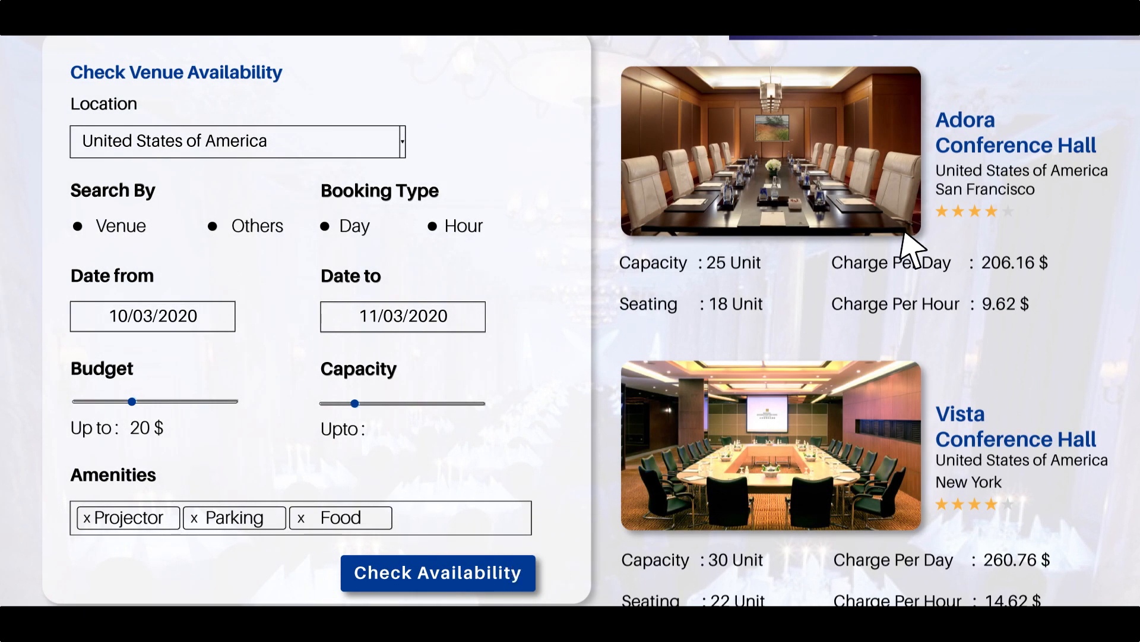
pyautogui.moveTo(983, 138)
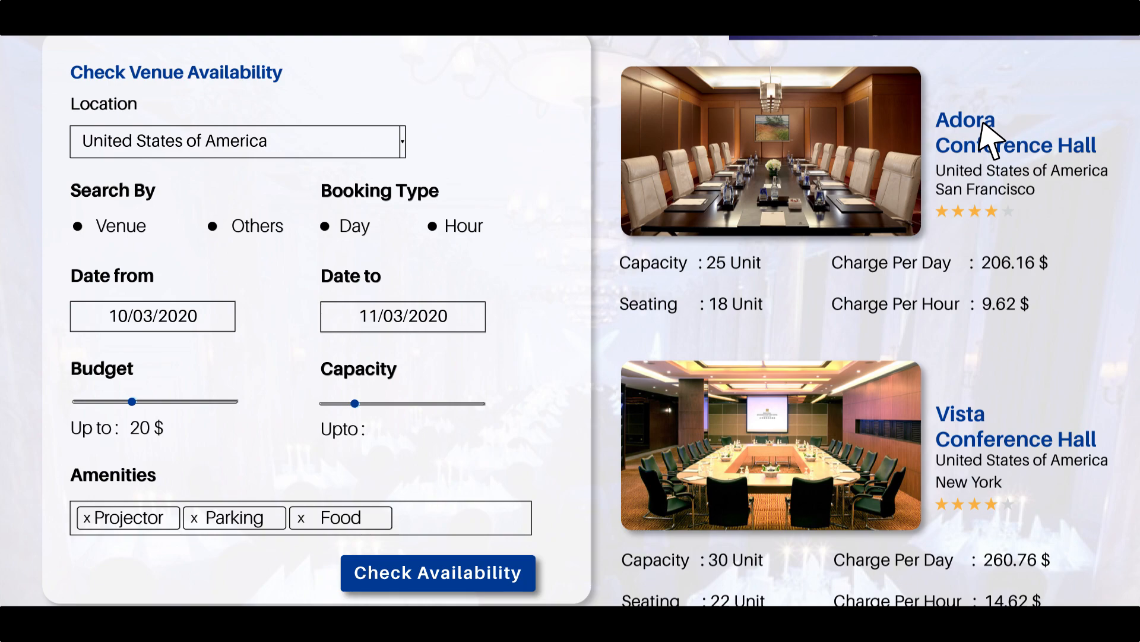
# Choose Adora Conference Hall from the results and start its booking for 10–11 March 2020.
pyautogui.click(1014, 133)
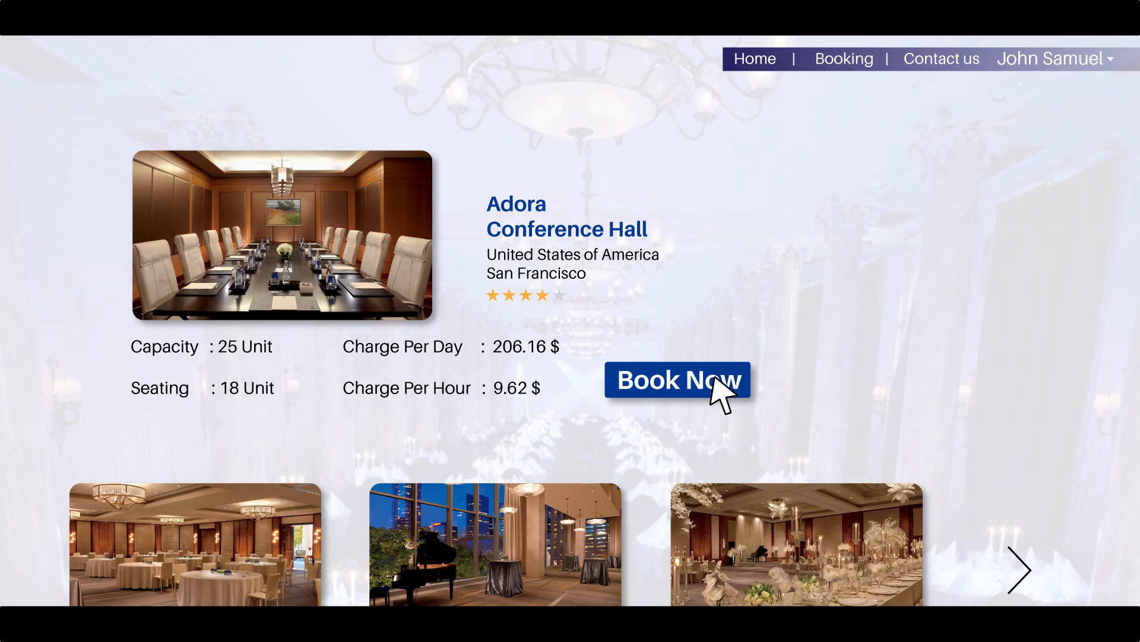
pyautogui.click(678, 380)
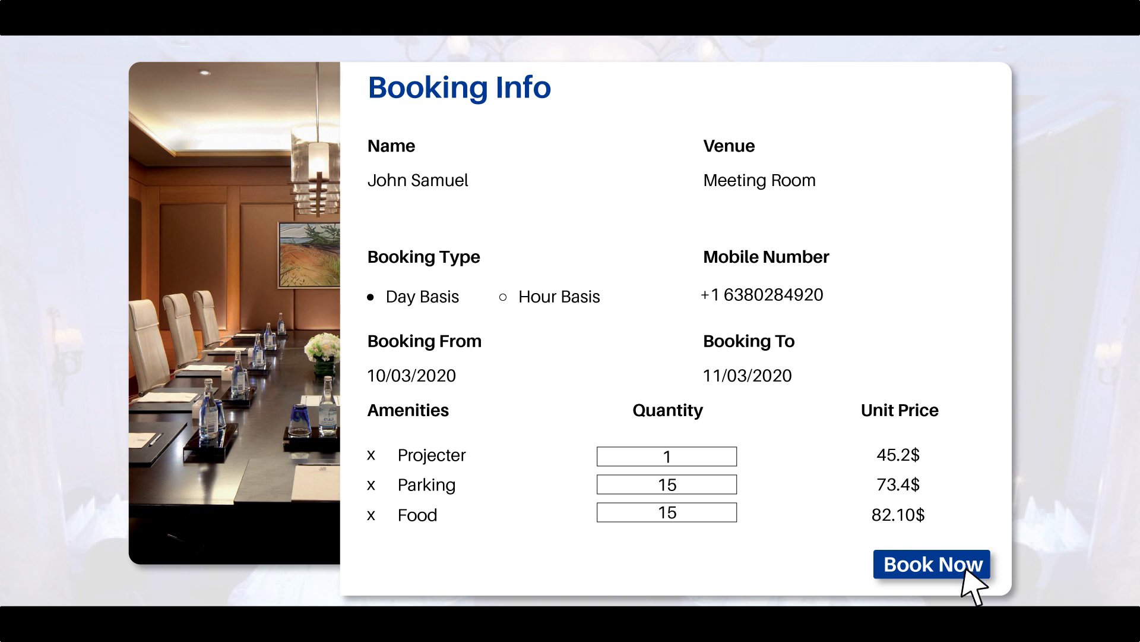
# Confirm the Adora booking and show receipt T/2020/02/238 totalling 386.86 $.
pyautogui.click(932, 564)
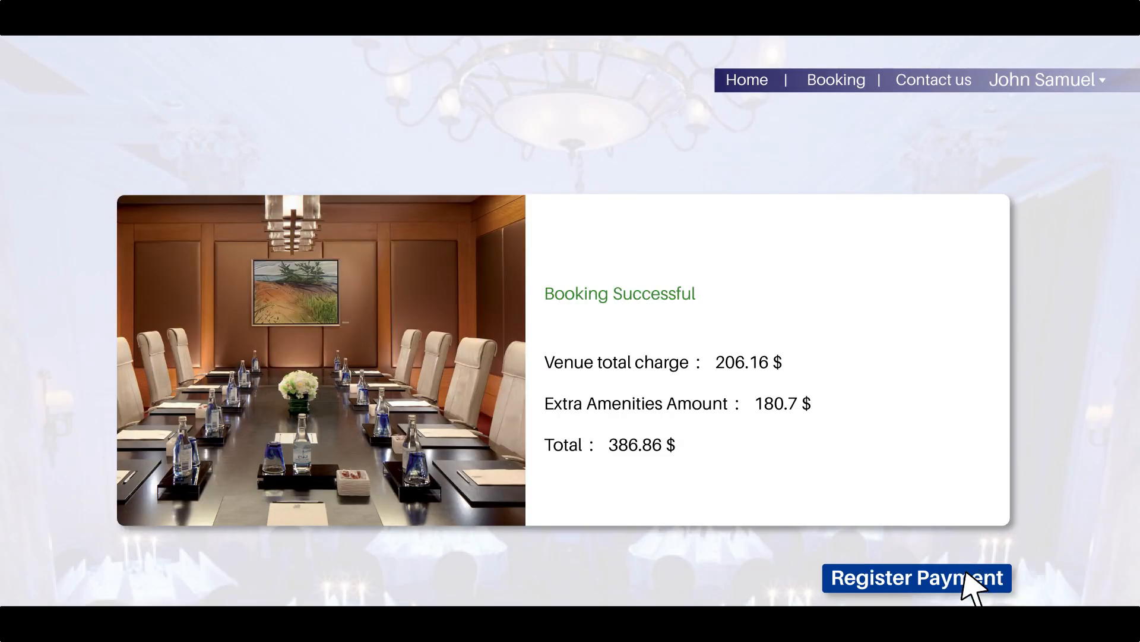
pyautogui.click(918, 578)
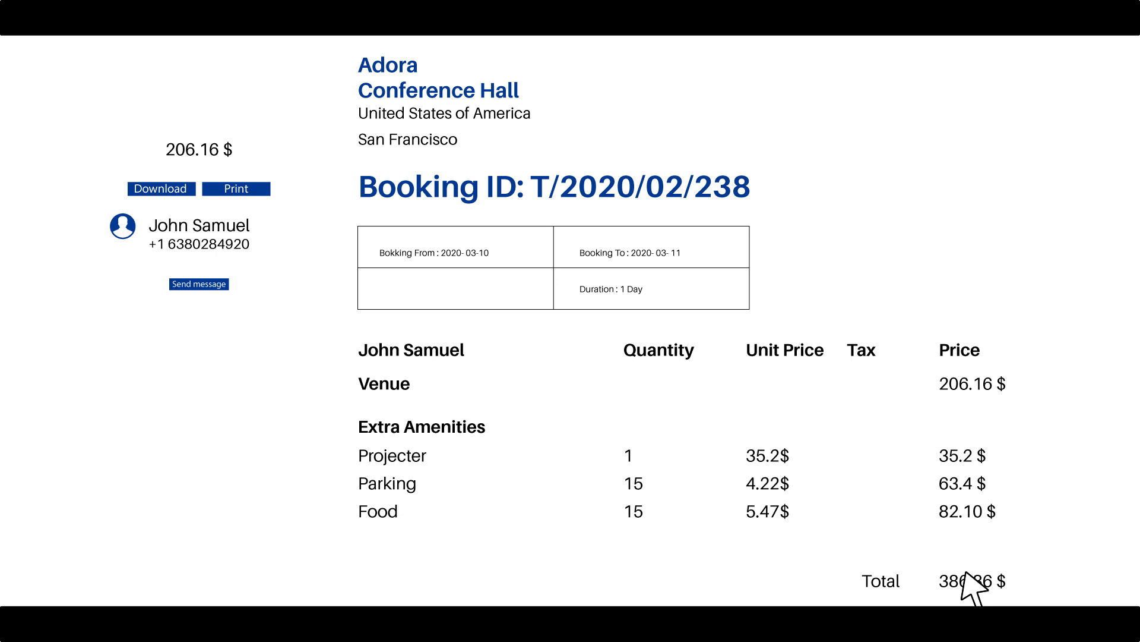